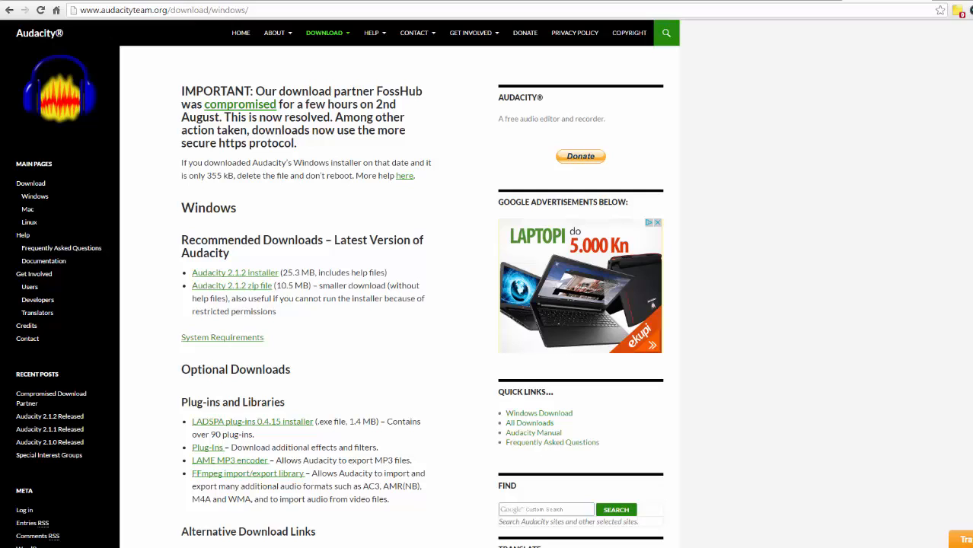
# Play the one-sided recording to hear it, then stop playback
pyautogui.click(324, 33)
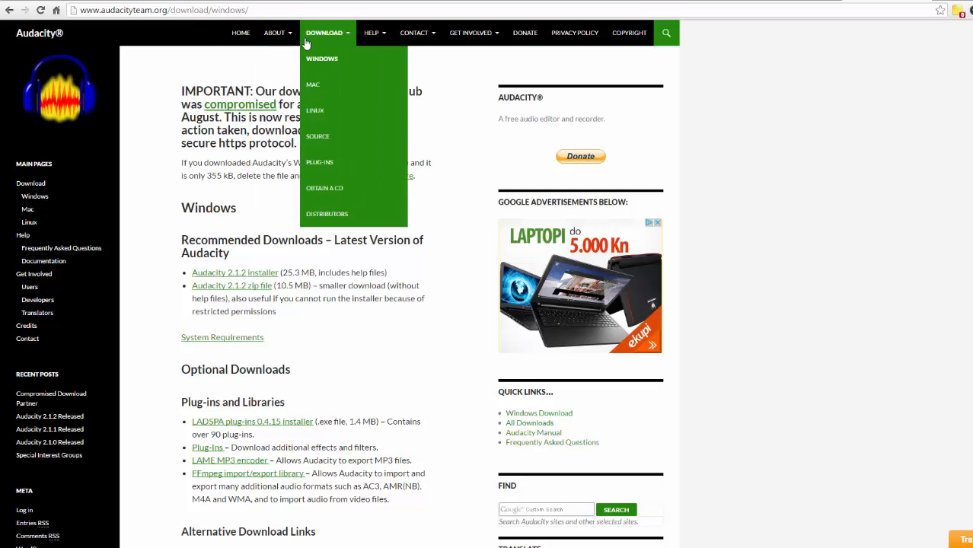
pyautogui.click(164, 9)
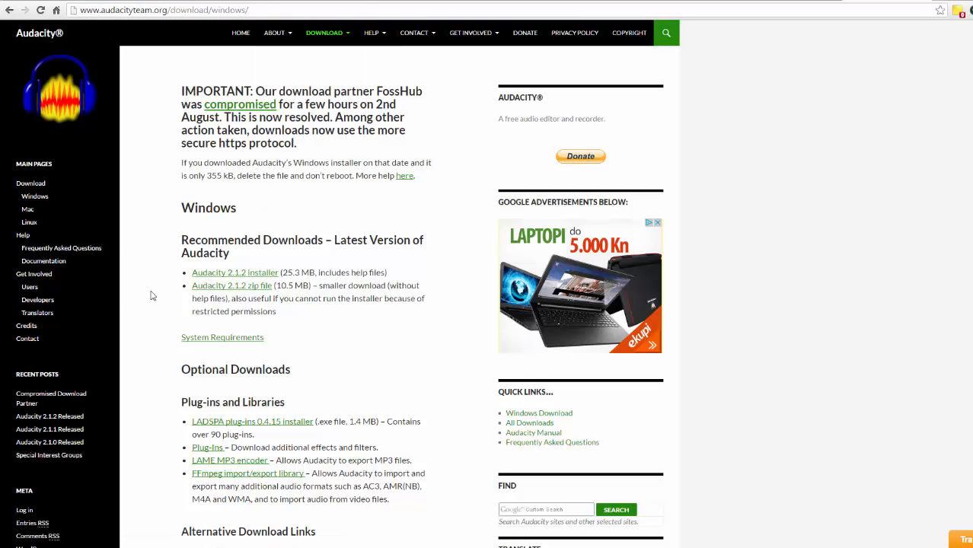
pyautogui.click(235, 272)
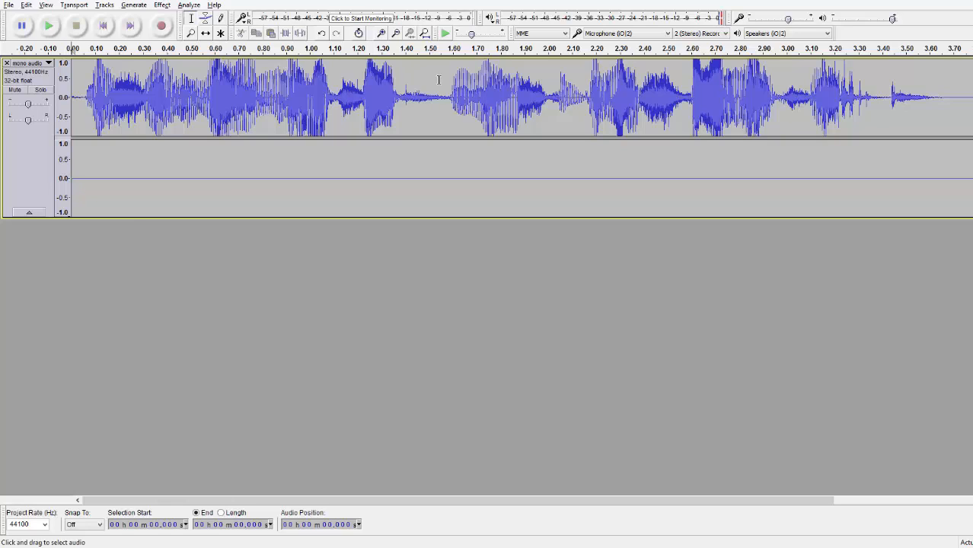
pyautogui.click(49, 25)
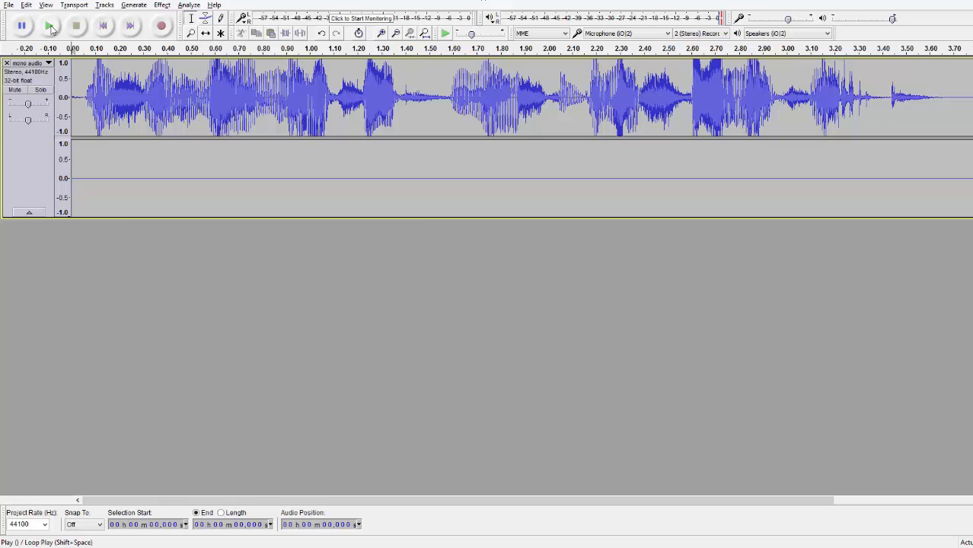
pyautogui.click(50, 26)
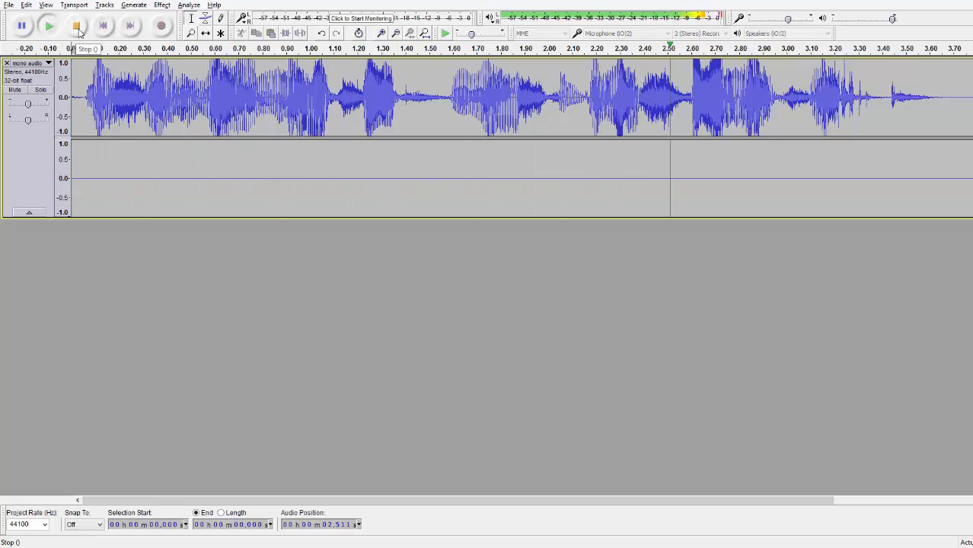
pyautogui.click(76, 26)
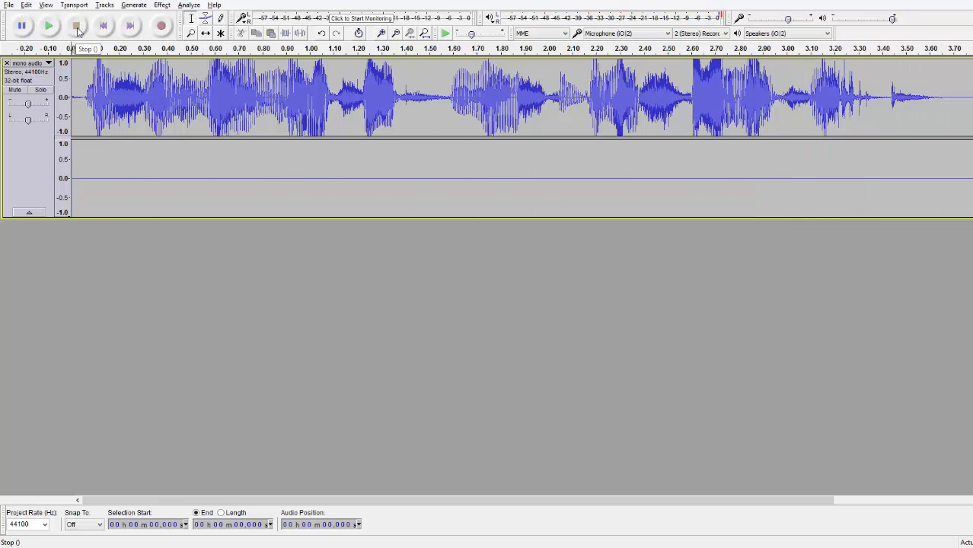
# Split the stereo track into separate left and right channel tracks
pyautogui.click(48, 25)
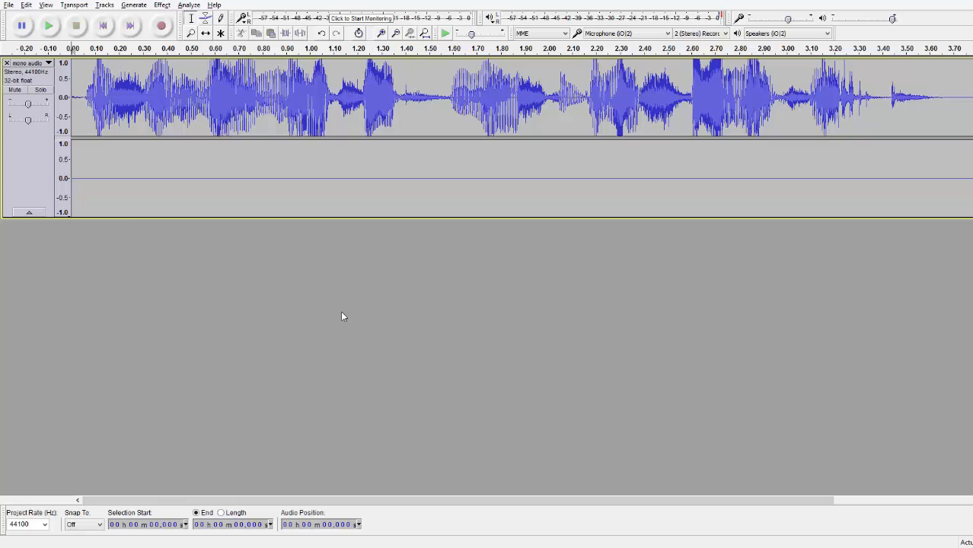
pyautogui.moveTo(349, 295)
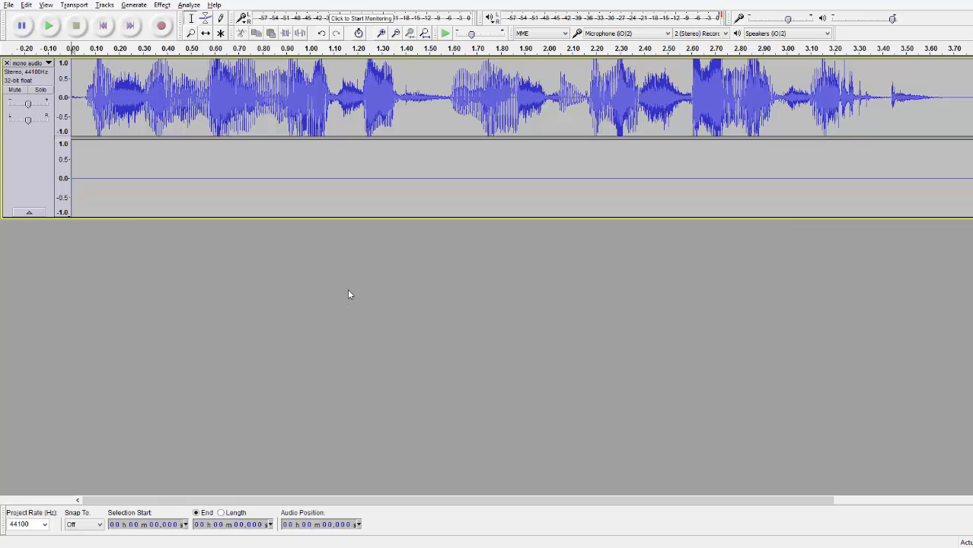
pyautogui.click(31, 63)
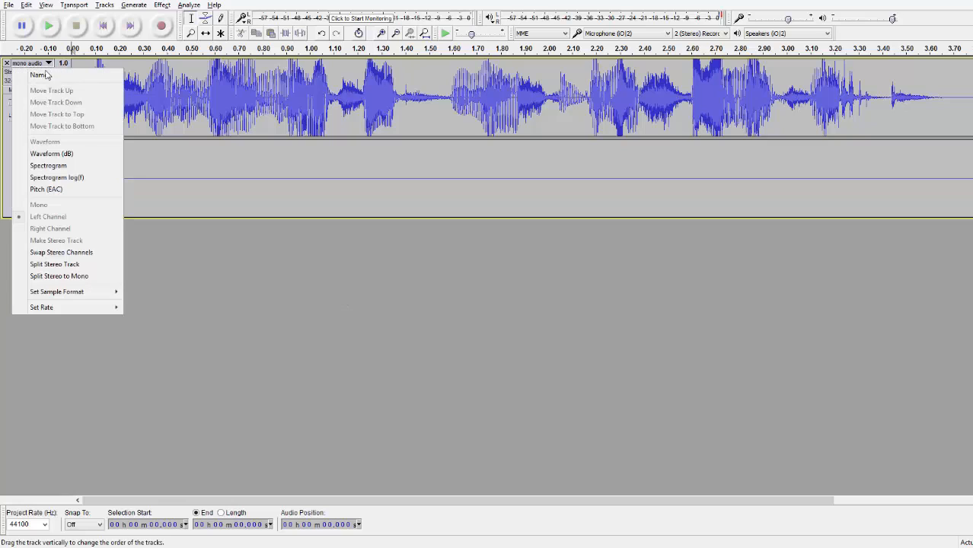
pyautogui.moveTo(54, 264)
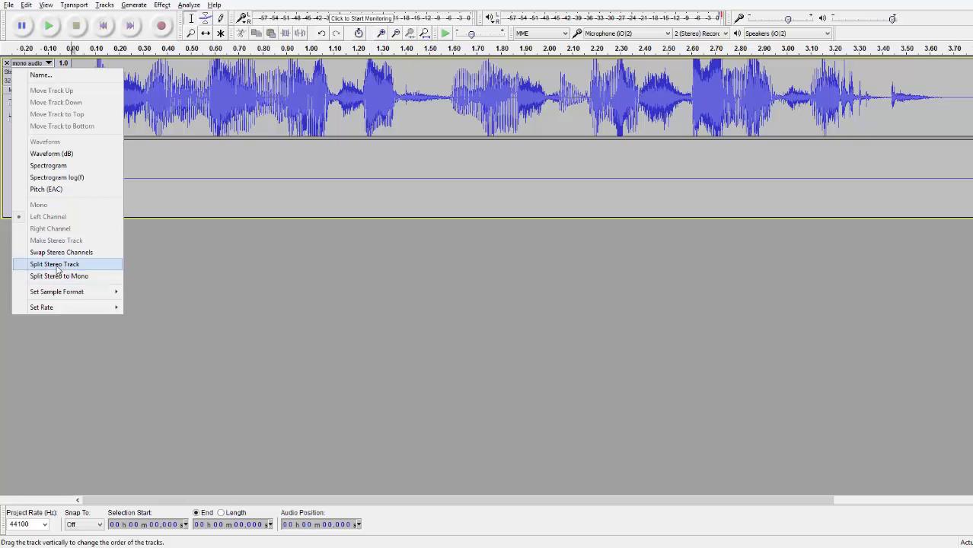
pyautogui.click(54, 264)
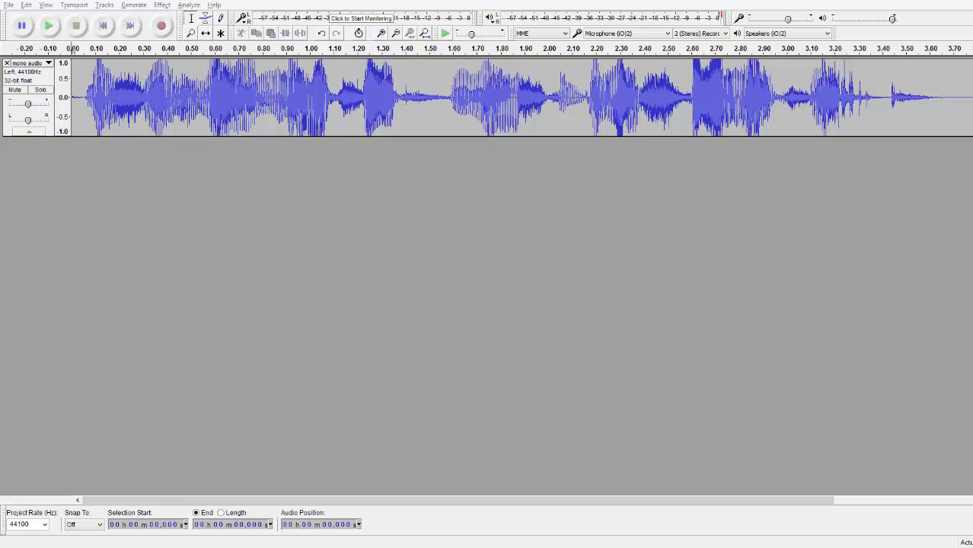
# Select the left-channel voice track and open the Edit menu for Duplicate
pyautogui.click(123, 92)
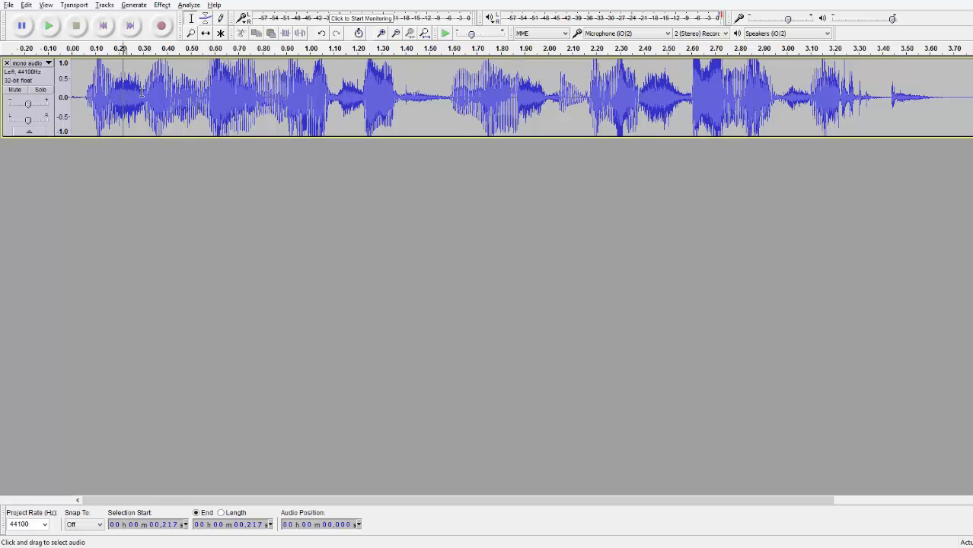
pyautogui.click(26, 4)
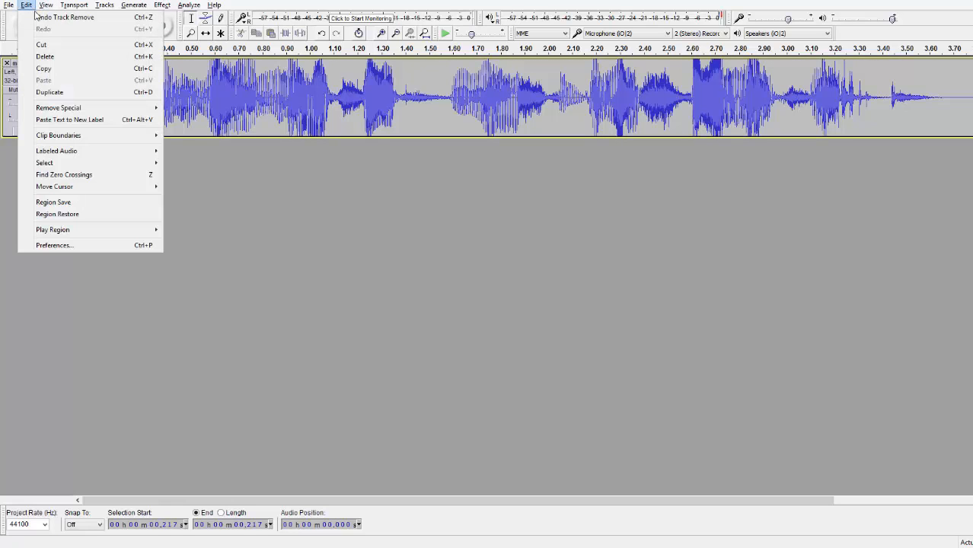
pyautogui.moveTo(44, 80)
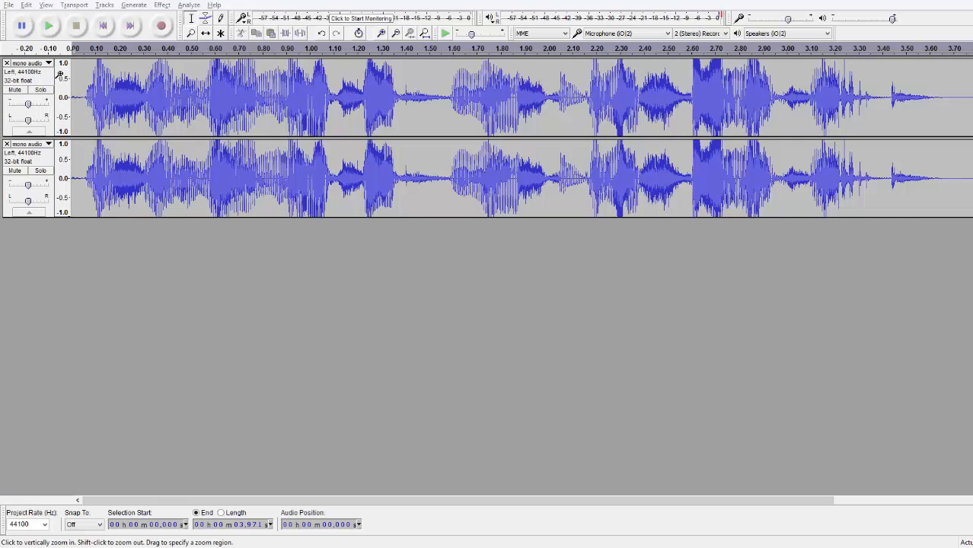
# Assign the lower voice track copy to the Right Channel
pyautogui.click(47, 63)
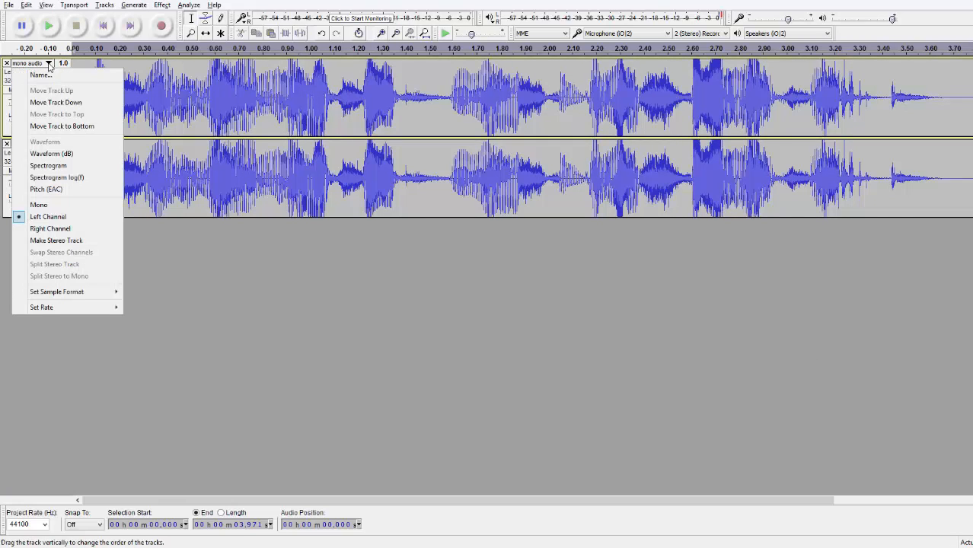
pyautogui.moveTo(48, 217)
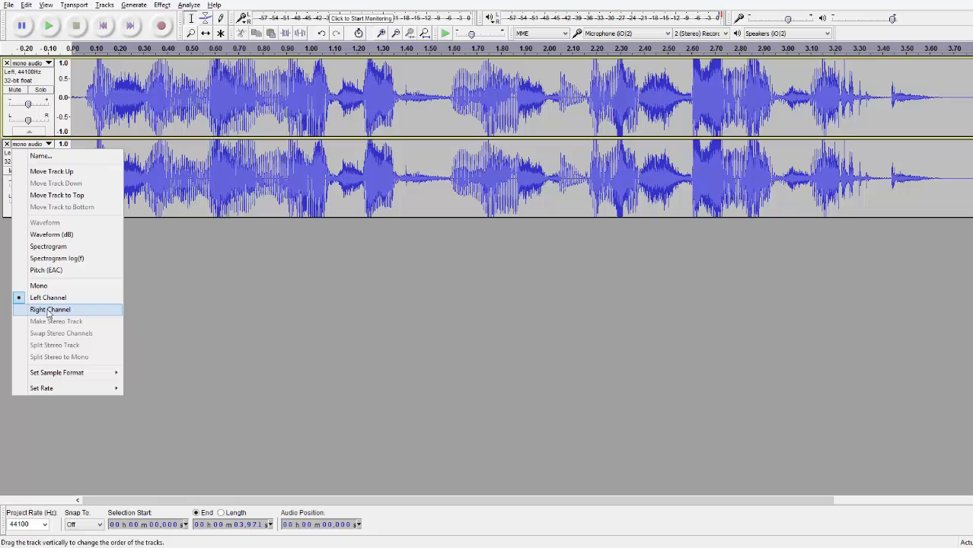
pyautogui.click(51, 309)
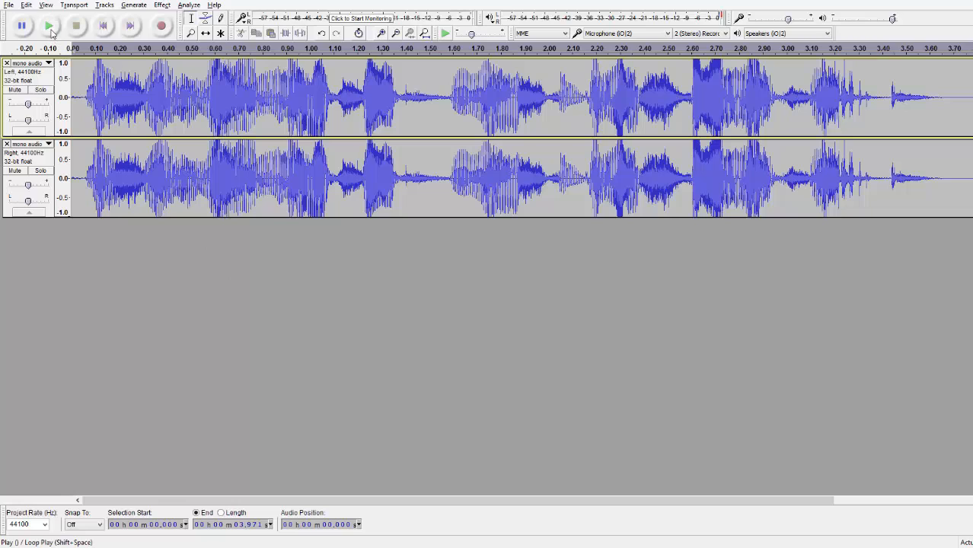
pyautogui.click(51, 25)
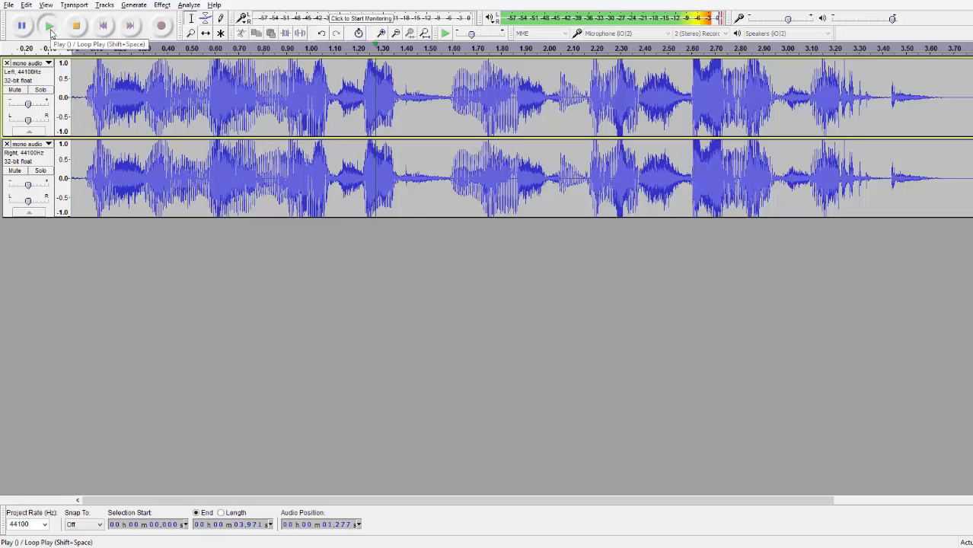
pyautogui.click(75, 26)
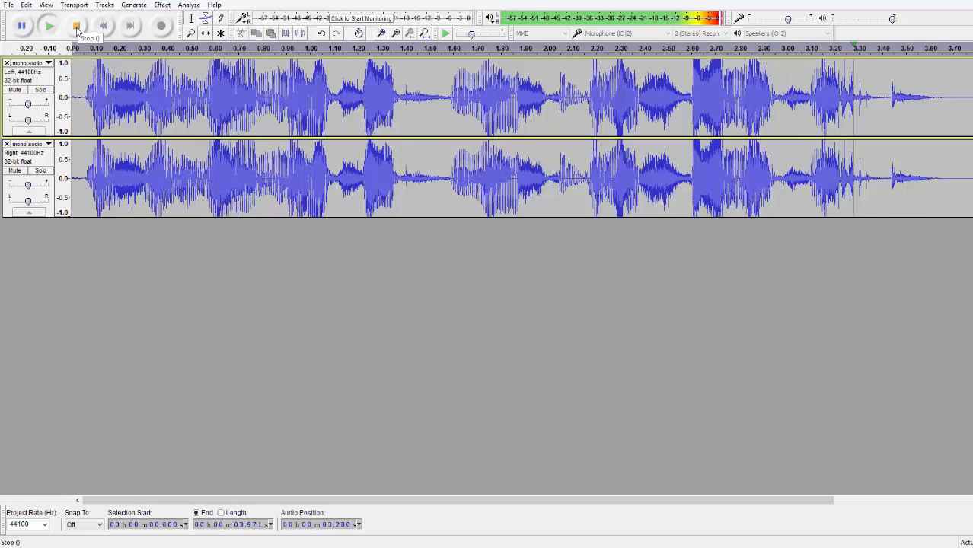
pyautogui.click(75, 25)
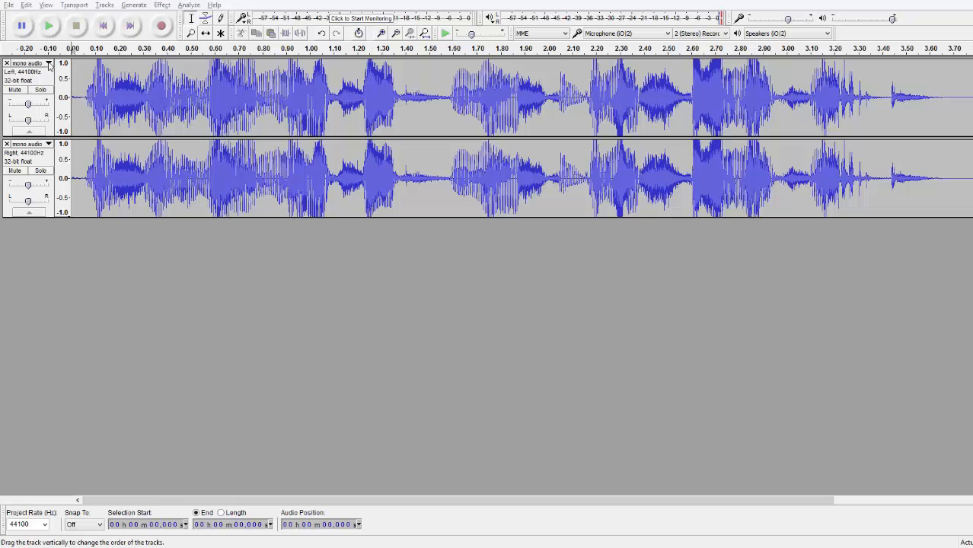
# Join the left and right voice tracks with Make Stereo Track
pyautogui.click(48, 64)
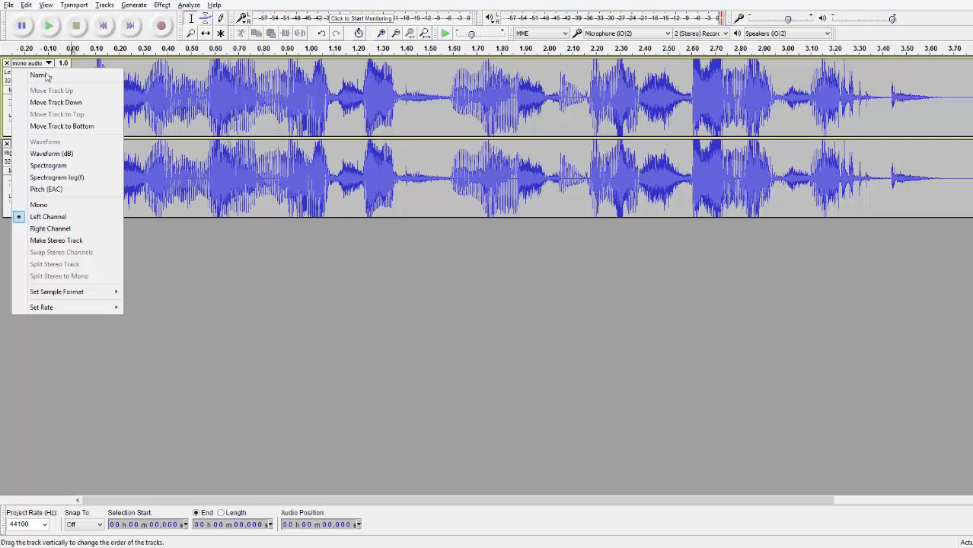
pyautogui.moveTo(55, 241)
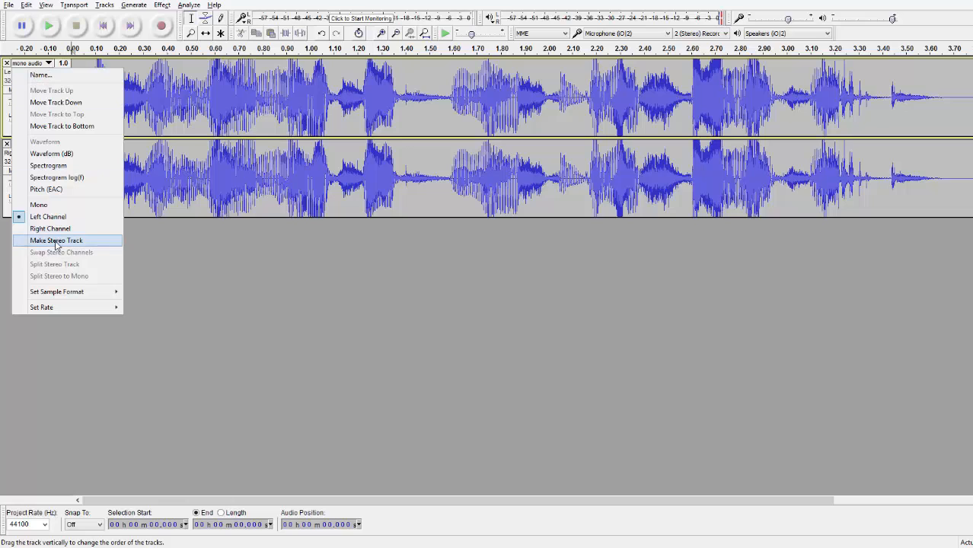
pyautogui.click(55, 240)
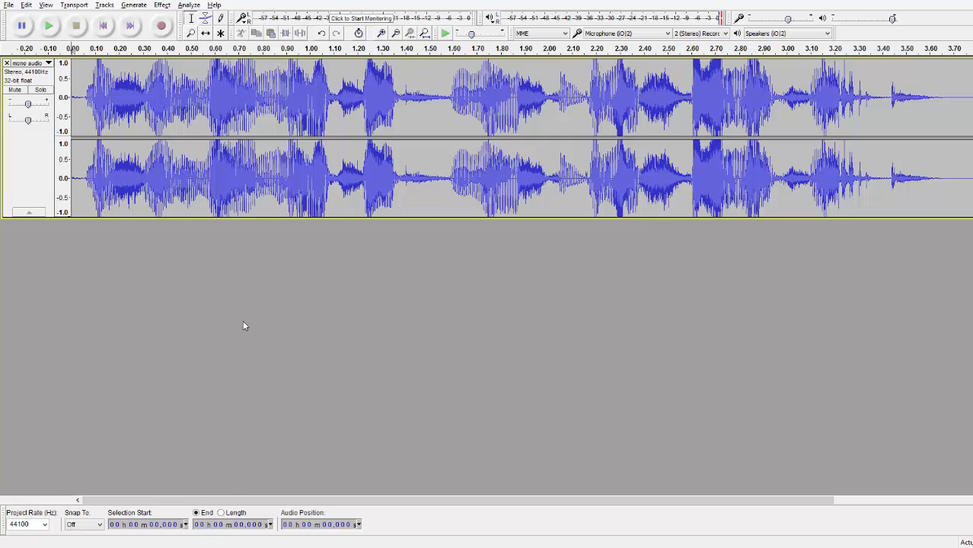
pyautogui.moveTo(245, 307)
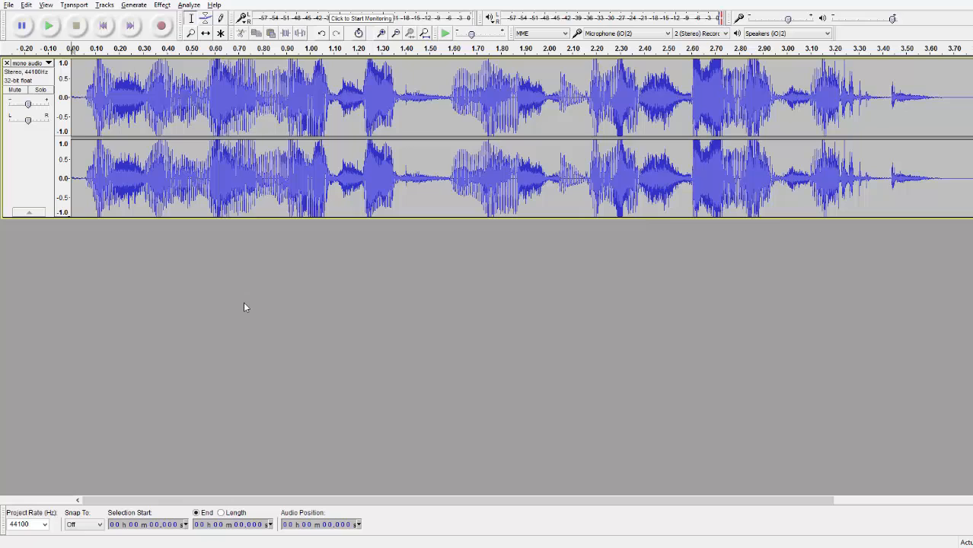
pyautogui.moveTo(276, 266)
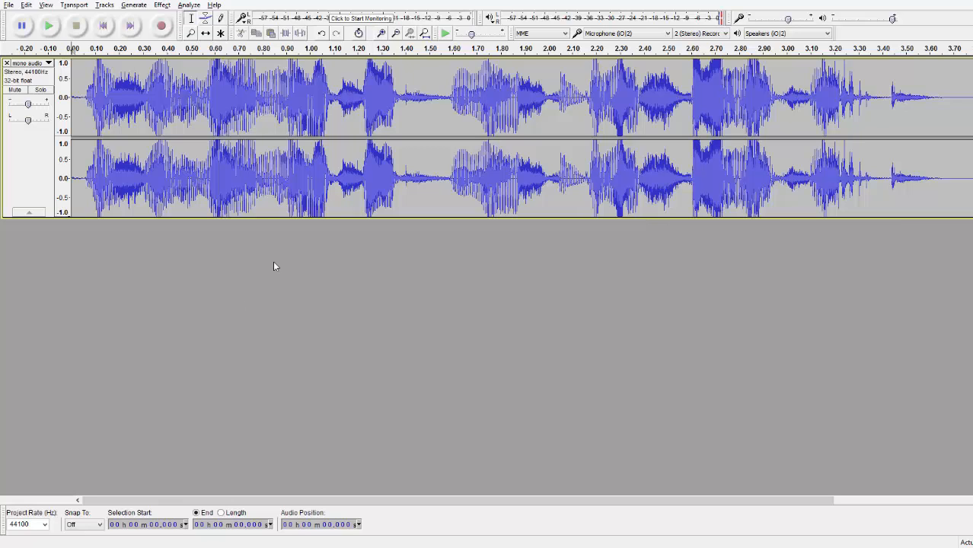
pyautogui.moveTo(416, 264)
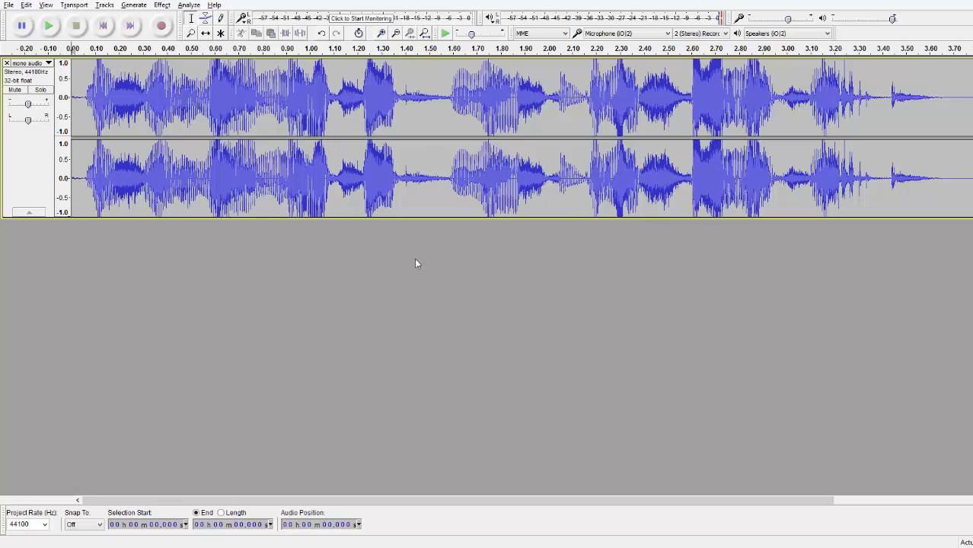
pyautogui.moveTo(407, 258)
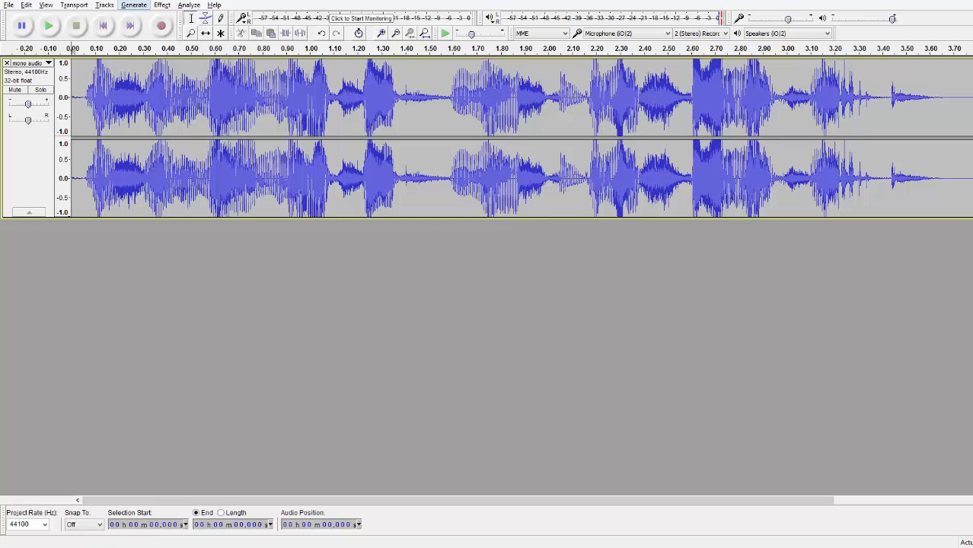
# Normalize the stereo track to -1.0 dB peak, removing DC offset
pyautogui.click(161, 5)
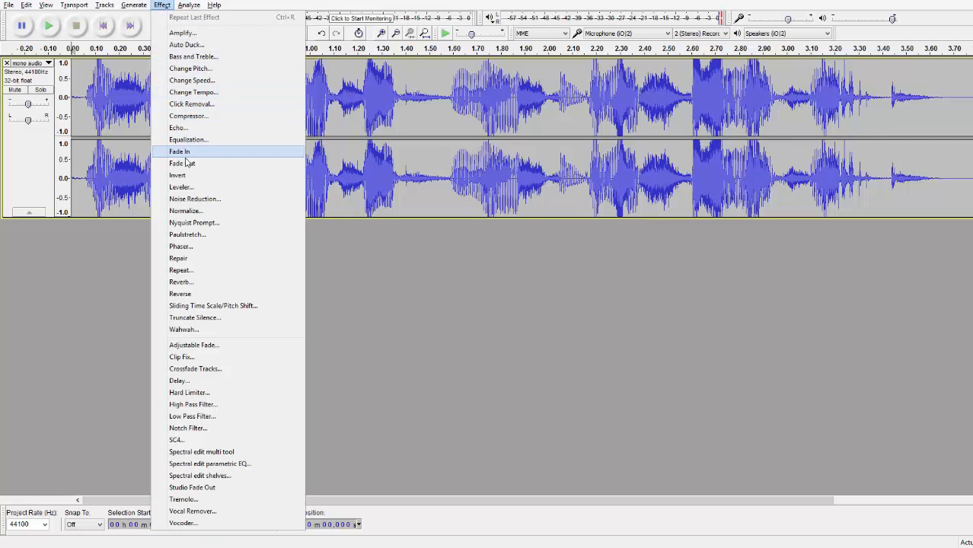
pyautogui.click(185, 211)
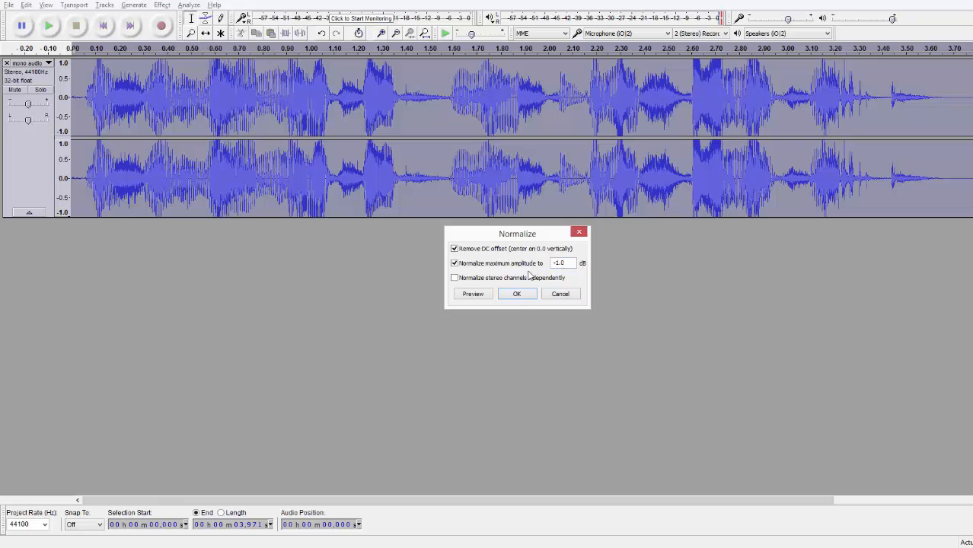
pyautogui.click(517, 293)
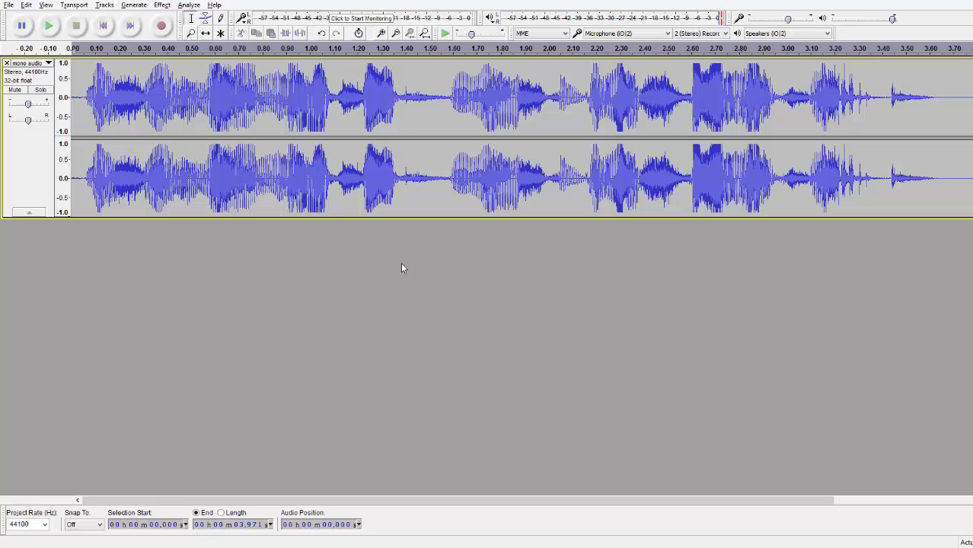
pyautogui.moveTo(428, 256)
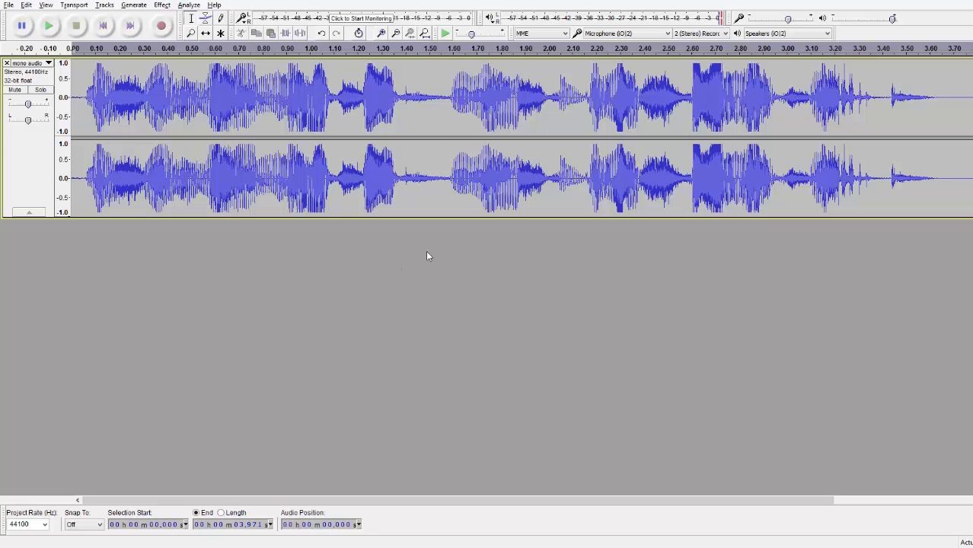
# Show the File menu with its export commands
pyautogui.click(8, 5)
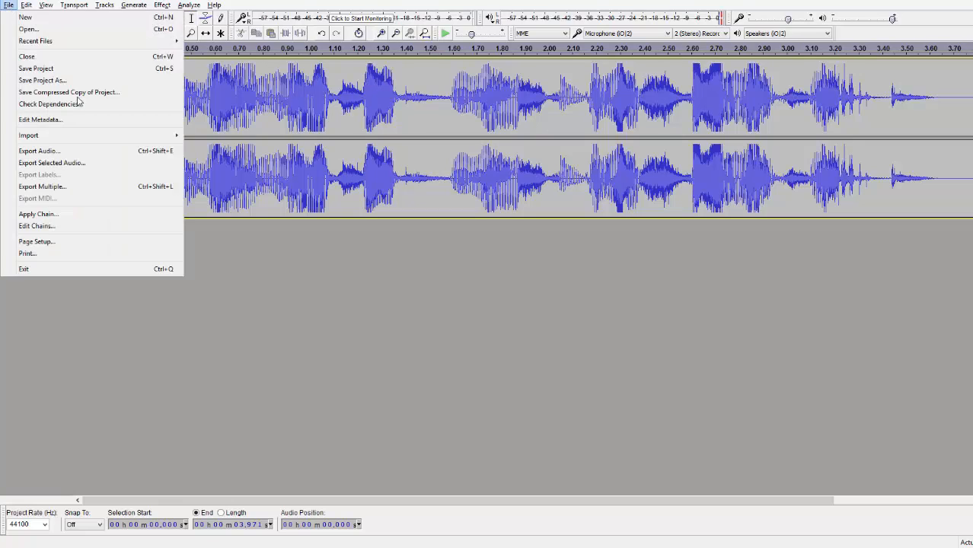